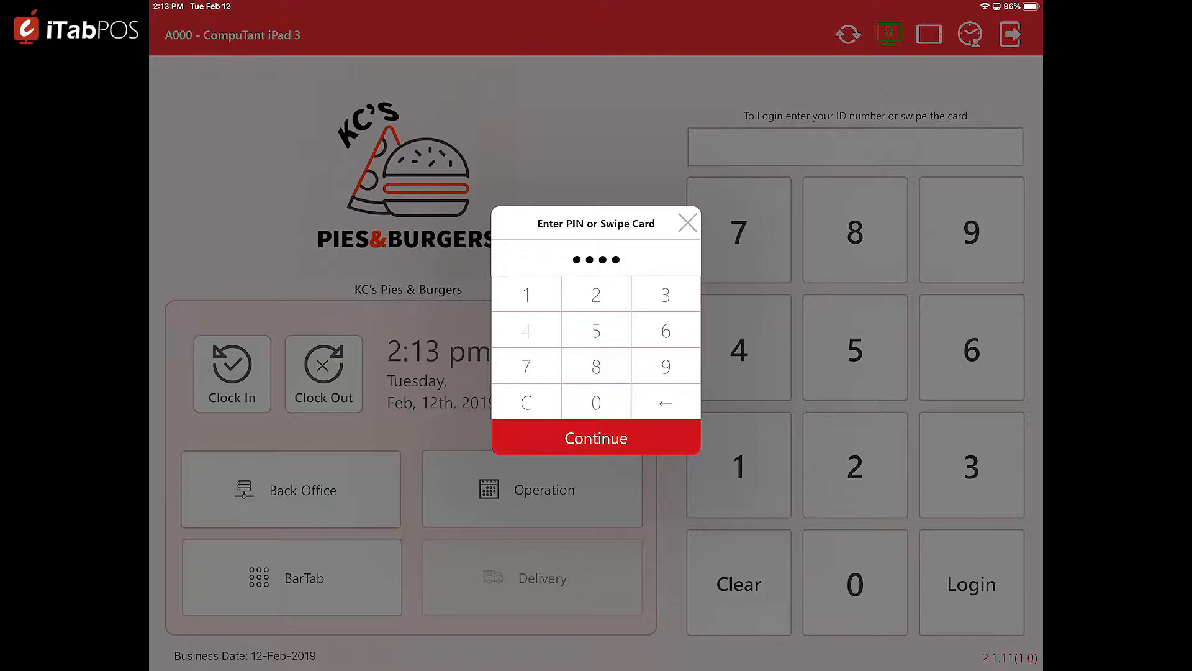
# Unlock the terminal with the PIN and log in with the employee ID
pyautogui.click(596, 437)
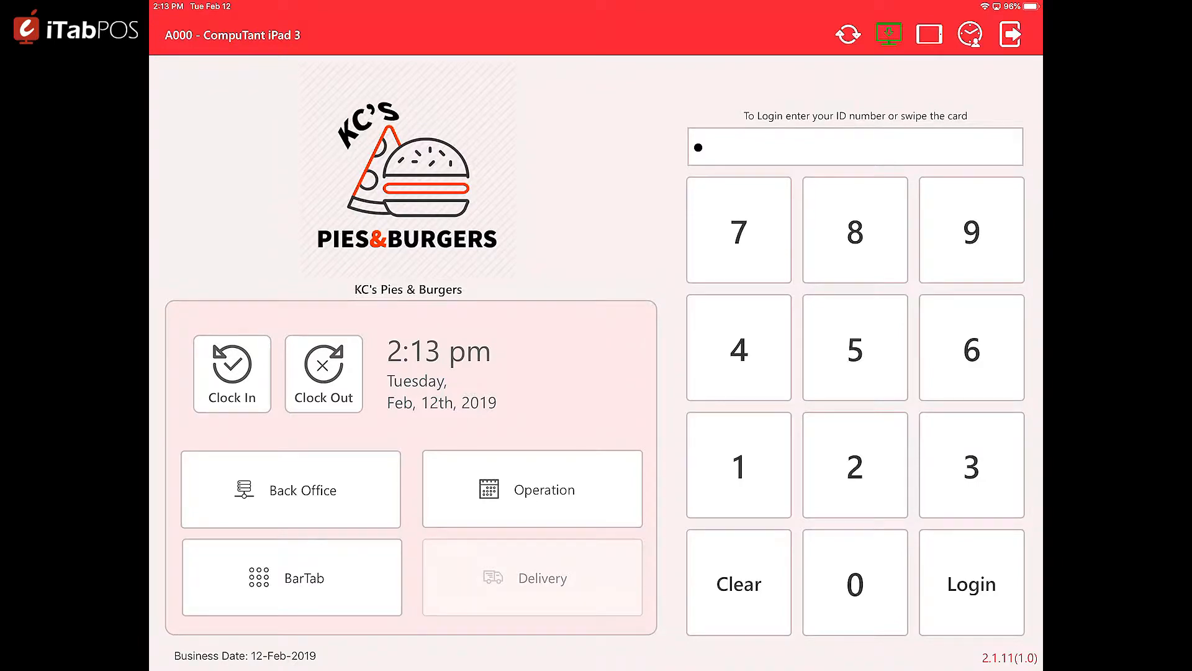
pyautogui.click(972, 582)
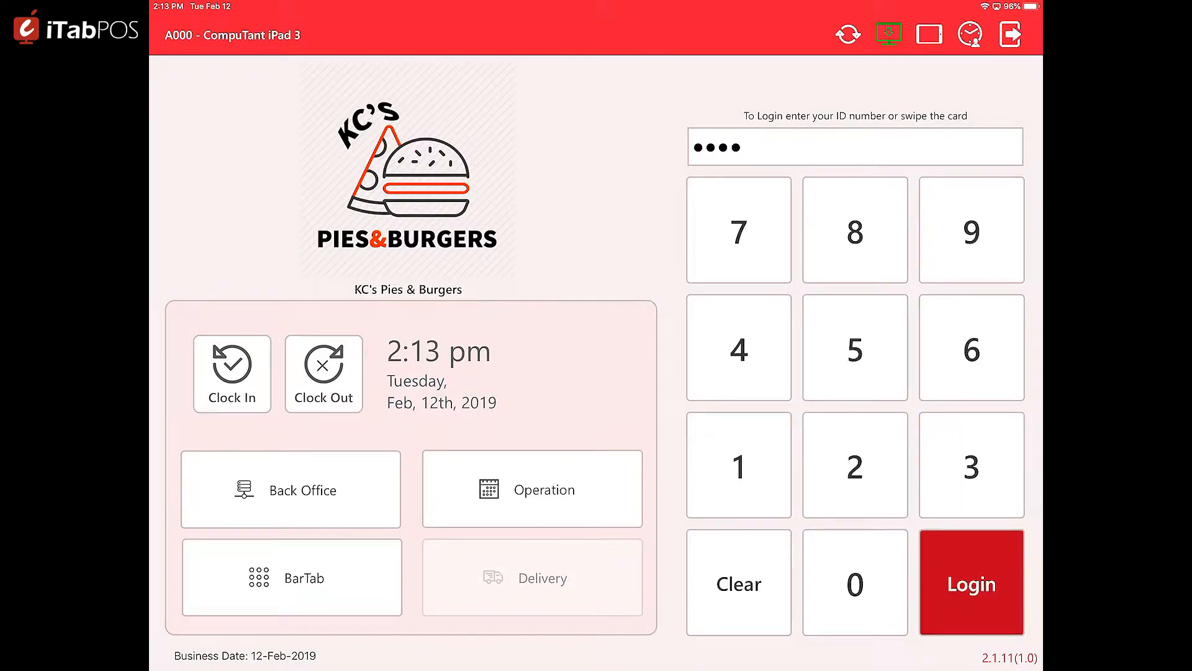
pyautogui.click(971, 582)
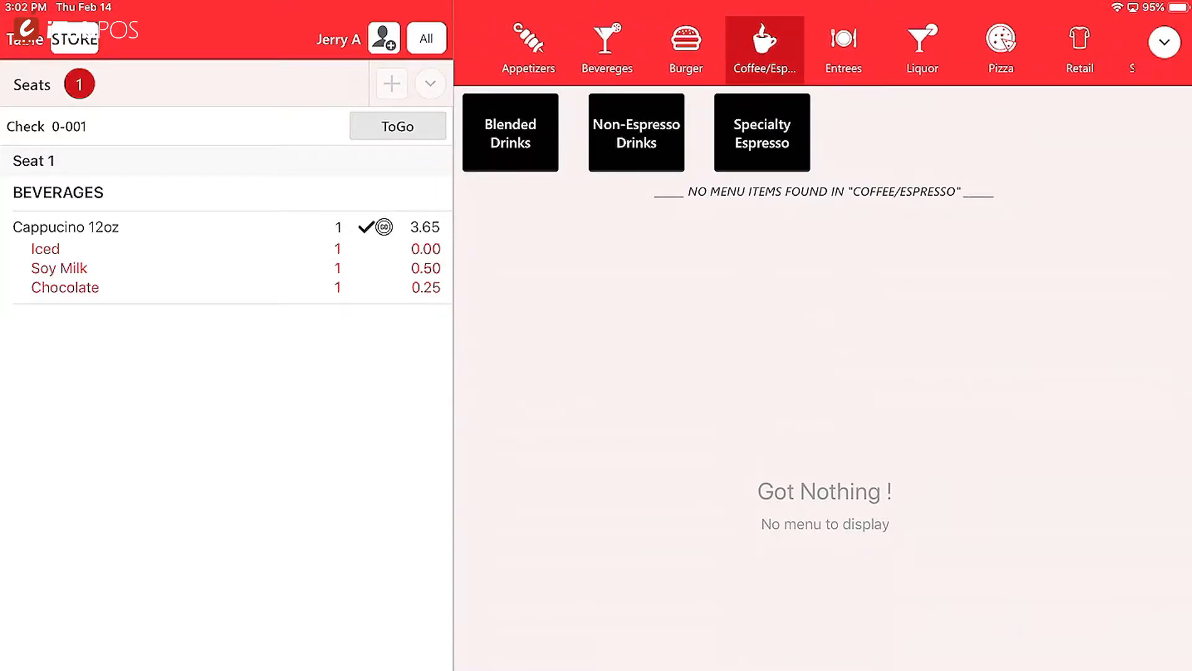
# Add a White Chocolate Mocha from Specialty Espresso, sized 20oz and iced, with no dairy
pyautogui.click(1165, 41)
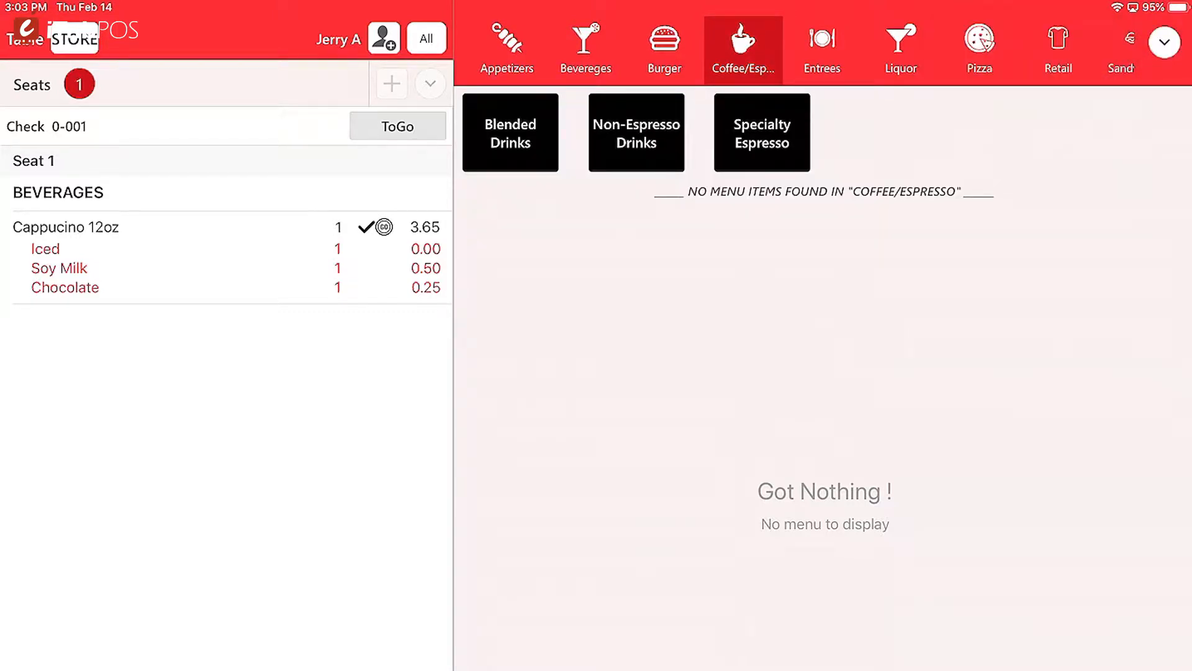
pyautogui.click(761, 131)
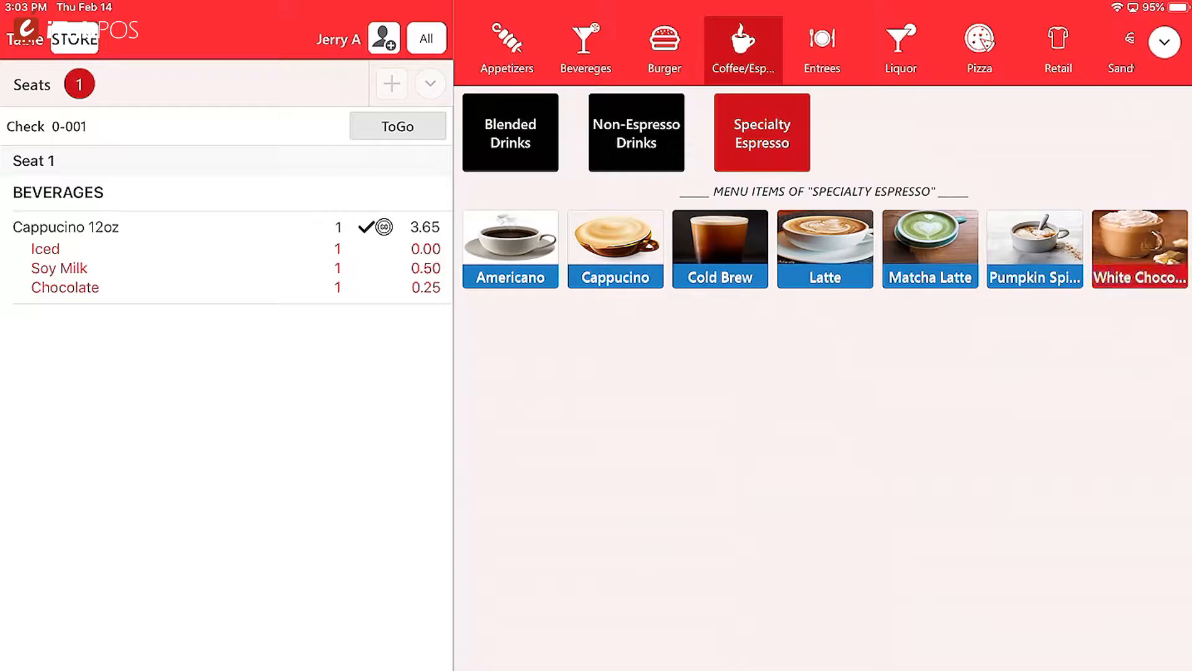
pyautogui.click(615, 248)
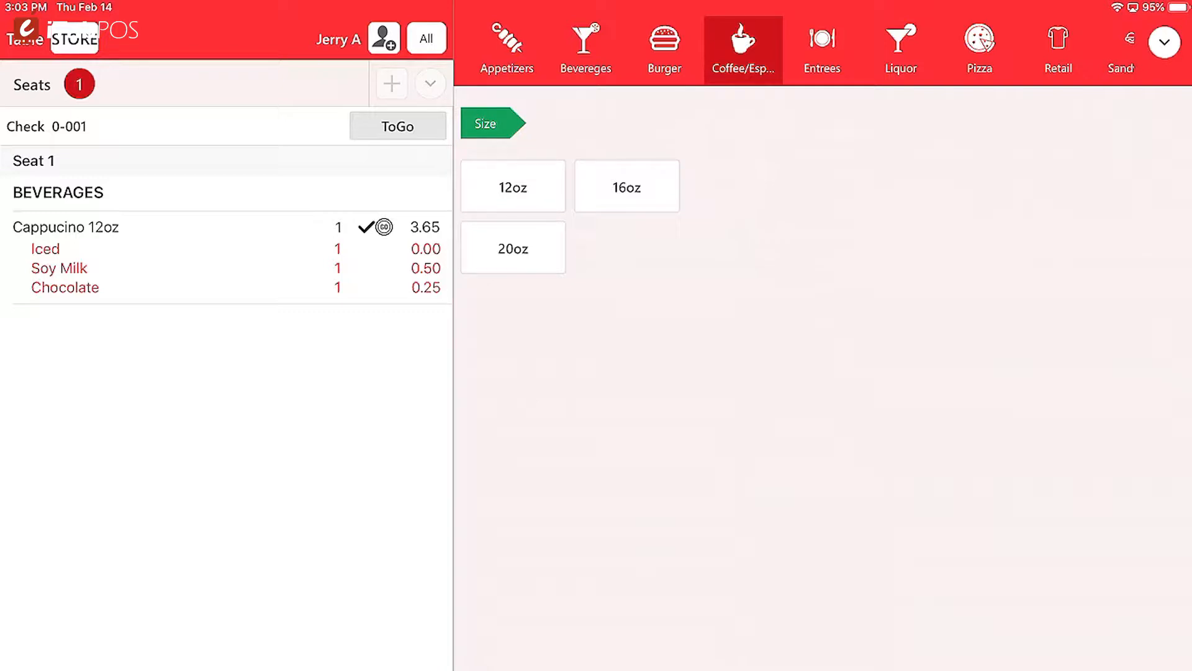
pyautogui.click(512, 247)
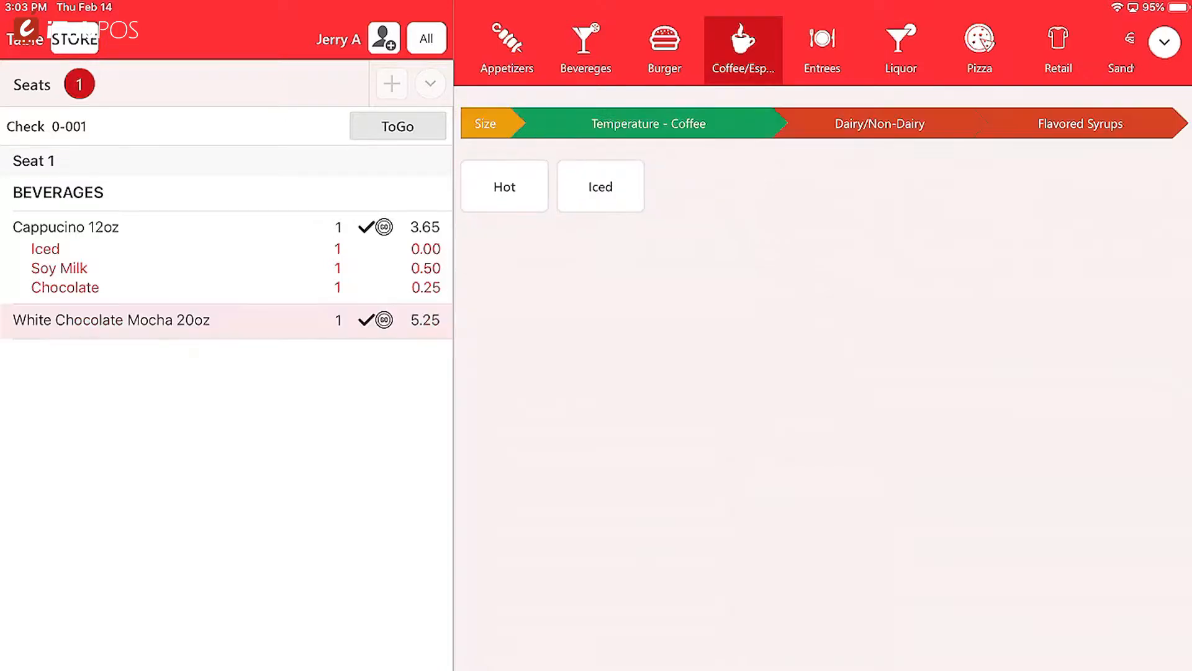
pyautogui.click(600, 186)
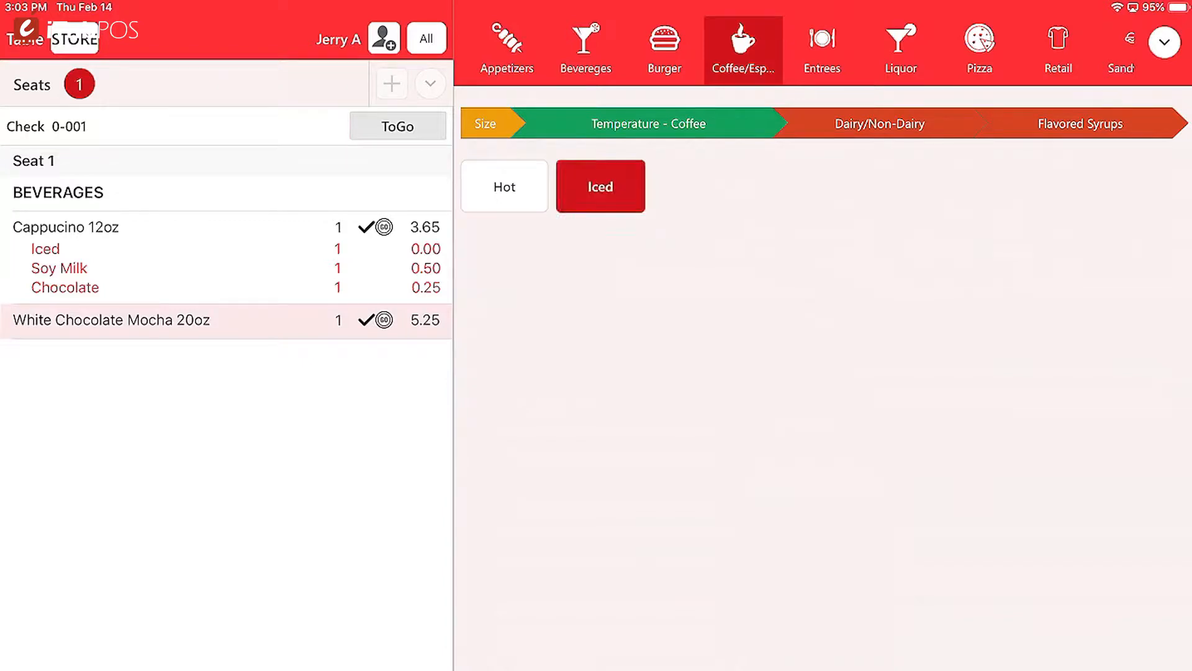
pyautogui.click(600, 185)
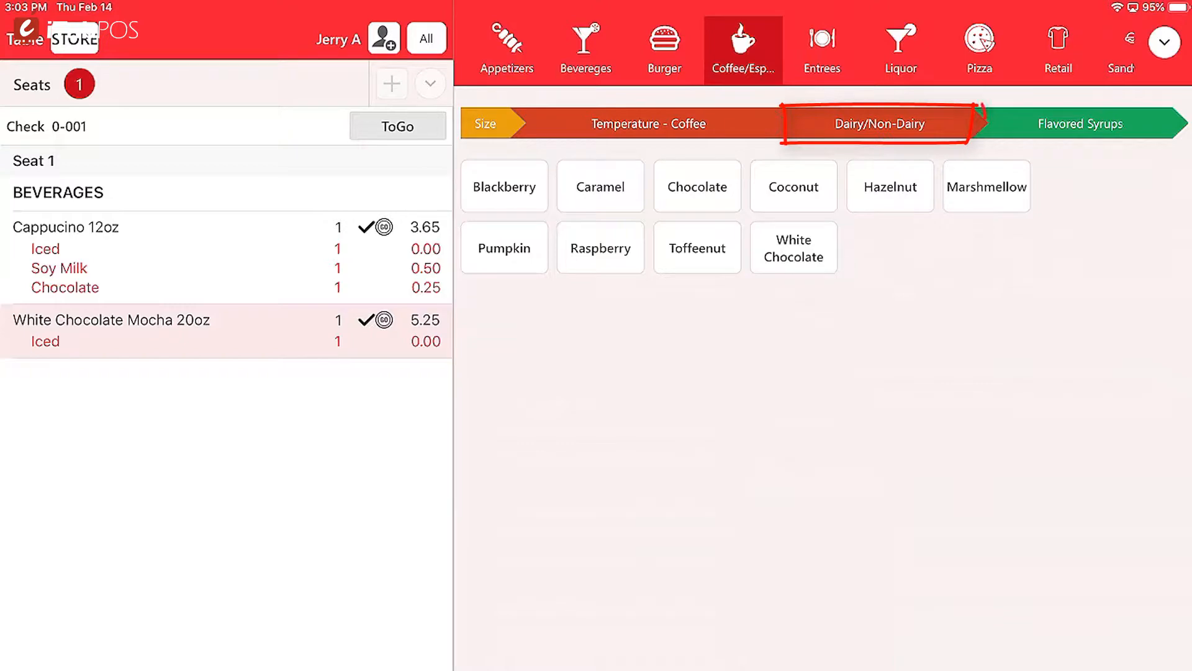
pyautogui.click(1079, 123)
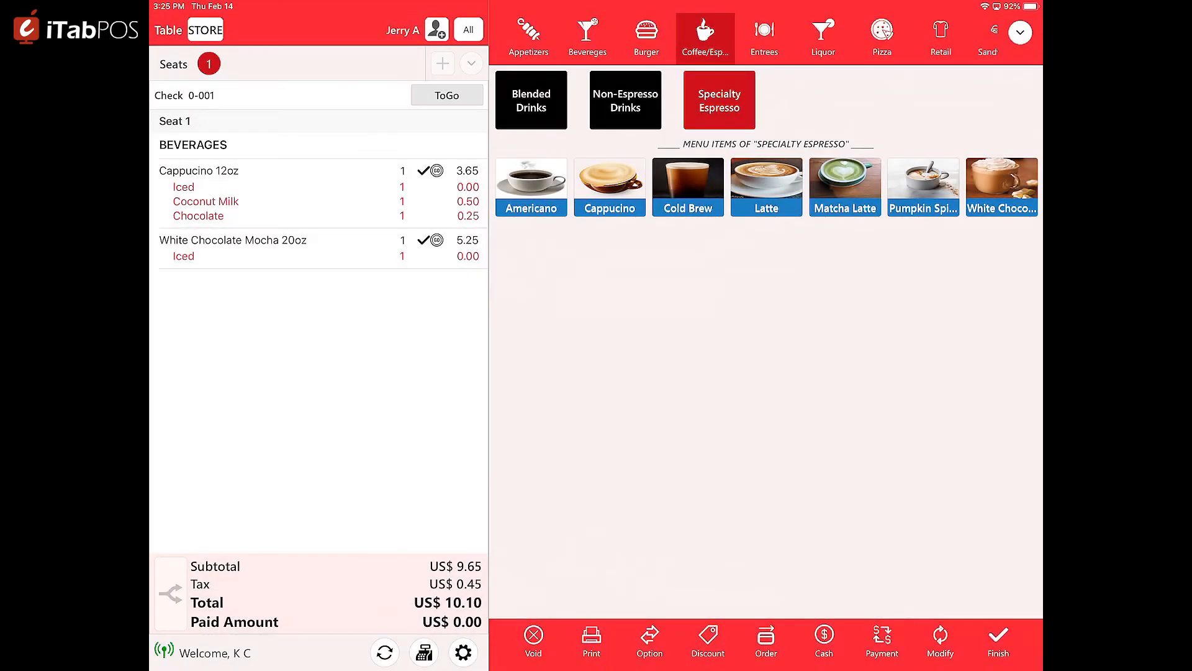
# Add Organic Loose Leaf Teas from Non-Espresso Drinks as a 16oz hot Earl Grey
pyautogui.click(625, 99)
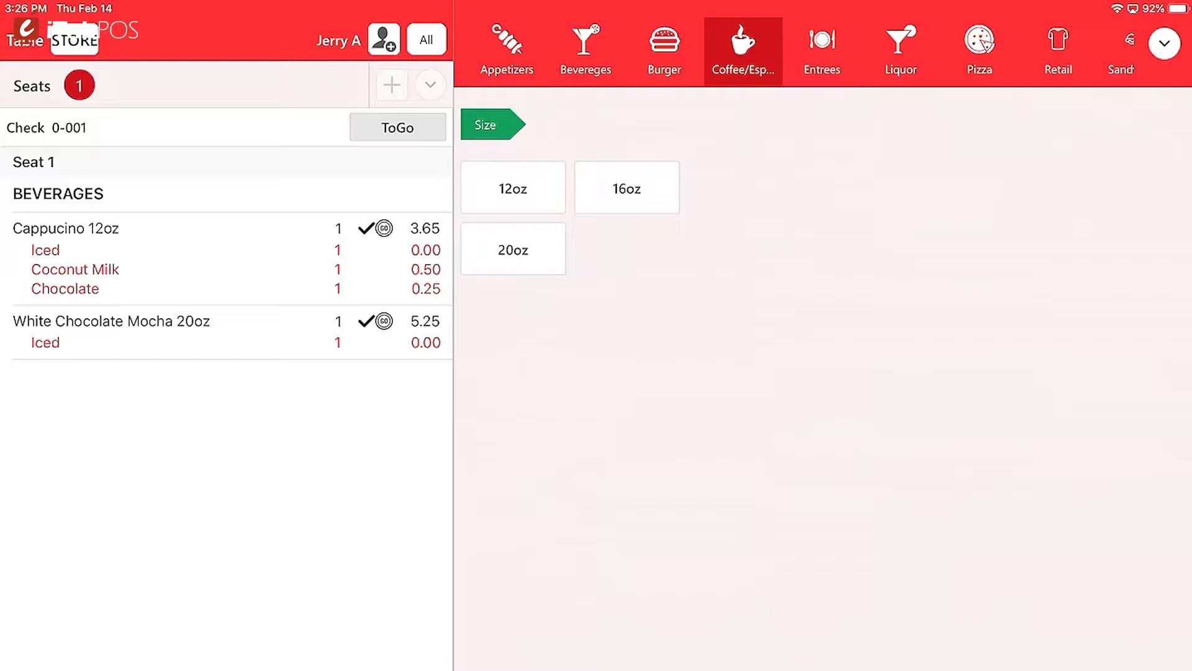
pyautogui.click(627, 186)
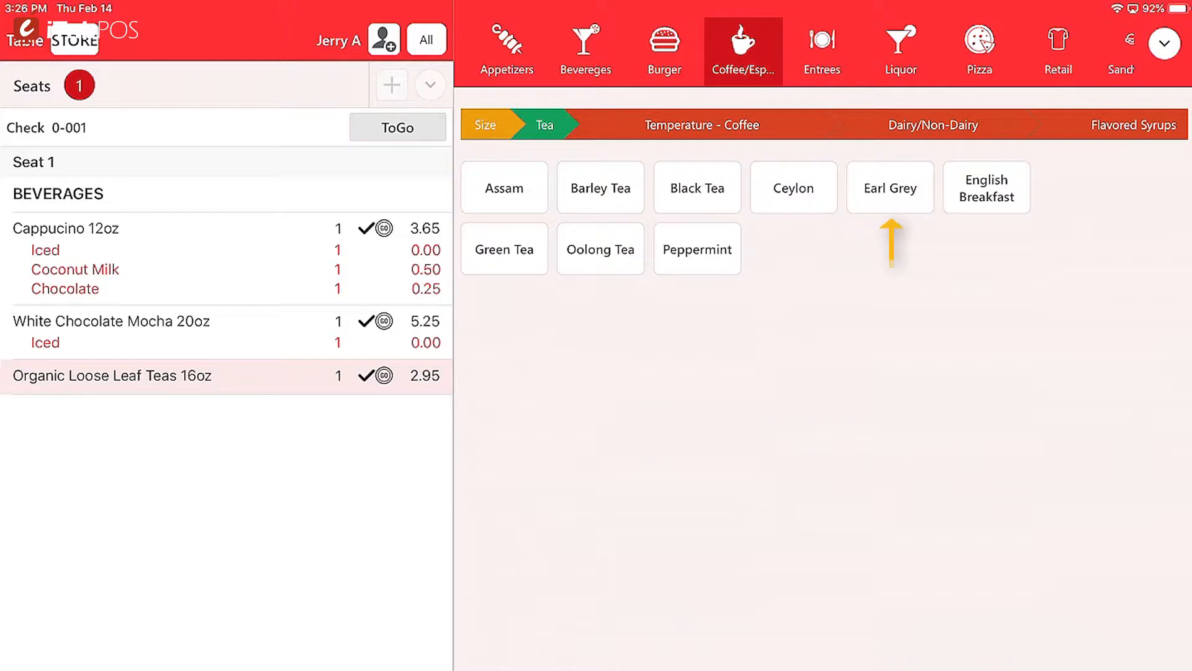
pyautogui.click(890, 187)
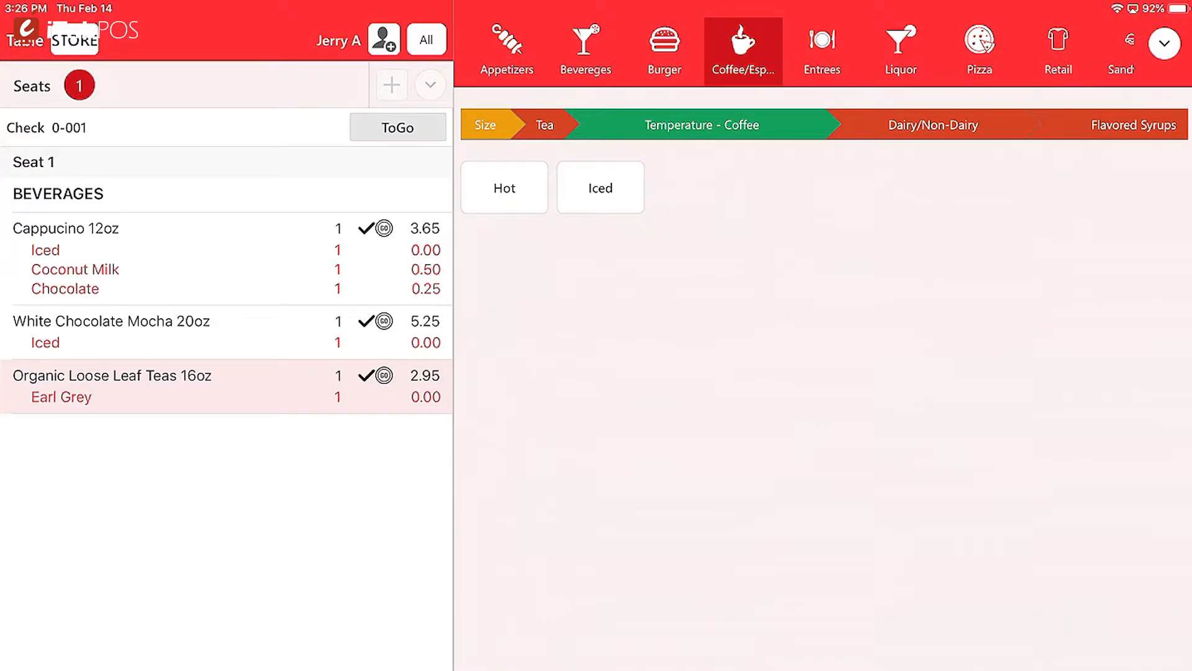
pyautogui.click(504, 187)
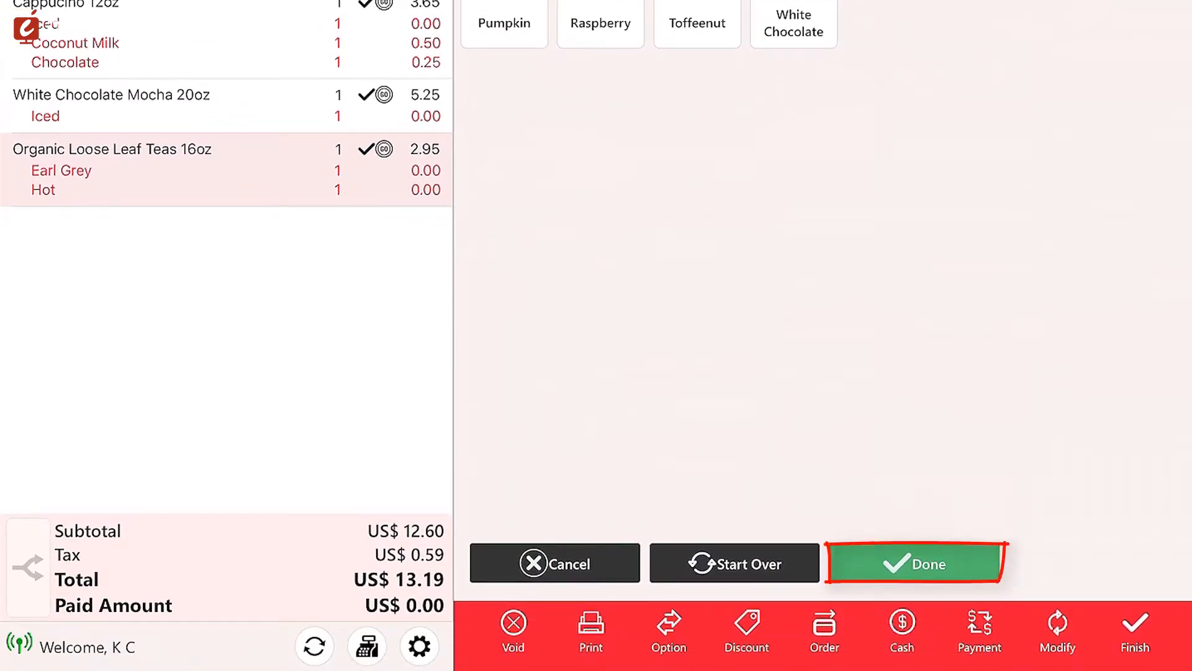
pyautogui.click(915, 565)
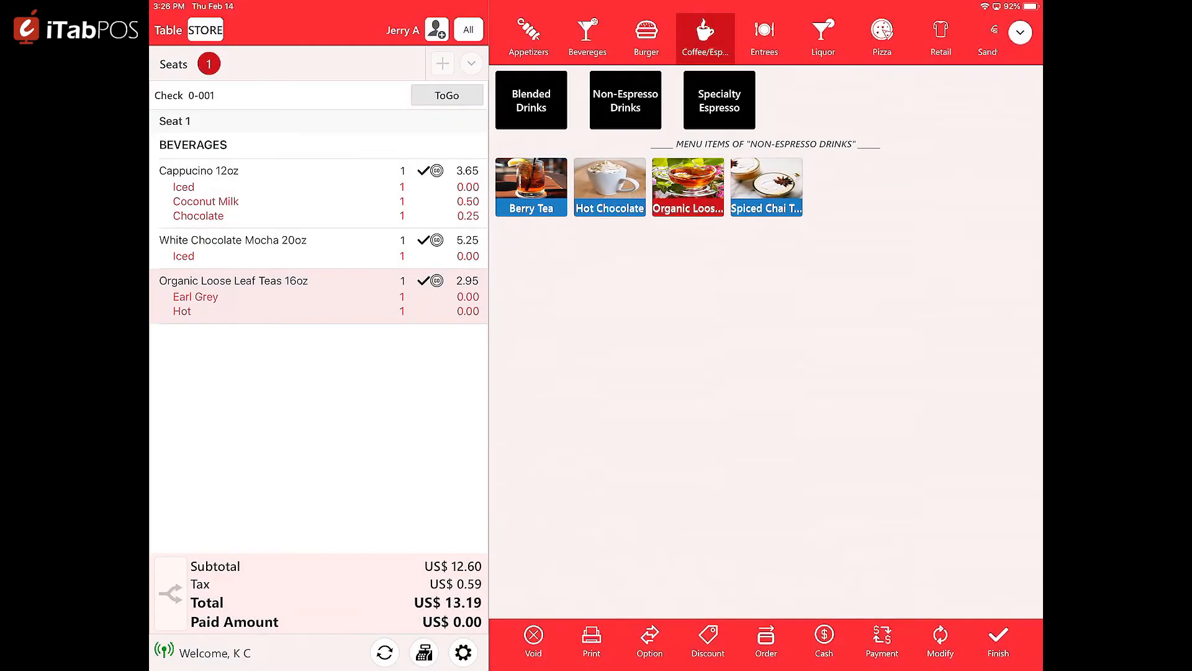
# Order a 16oz Caramel Macchiato Blended with soy milk
pyautogui.click(625, 99)
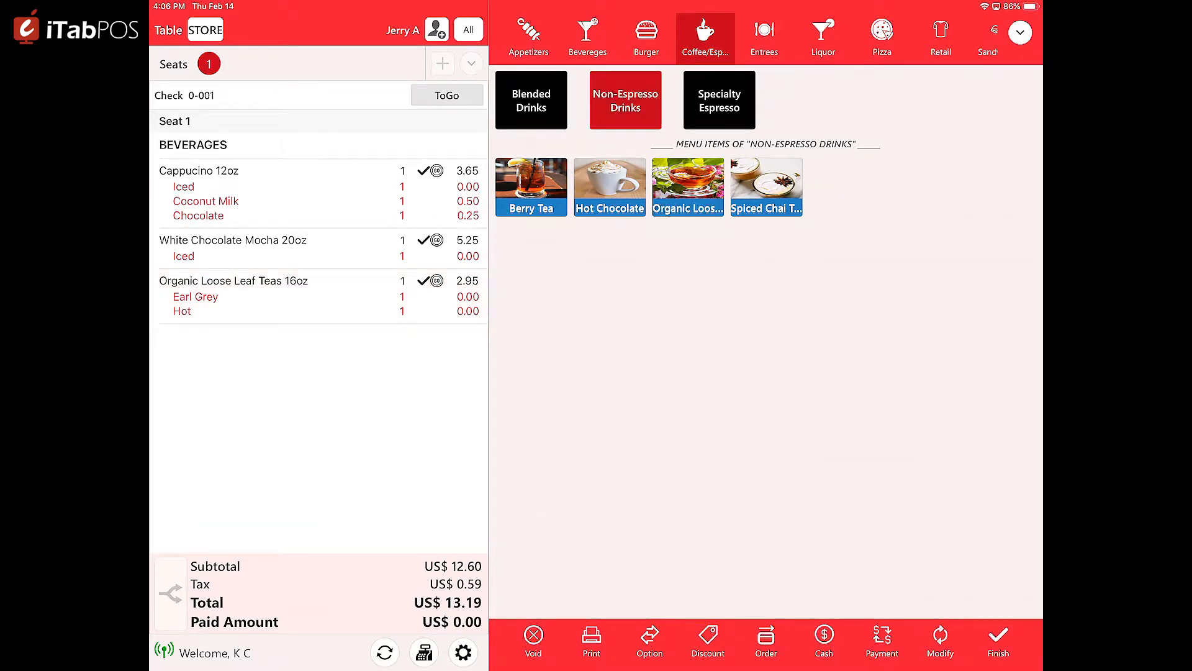
pyautogui.click(531, 99)
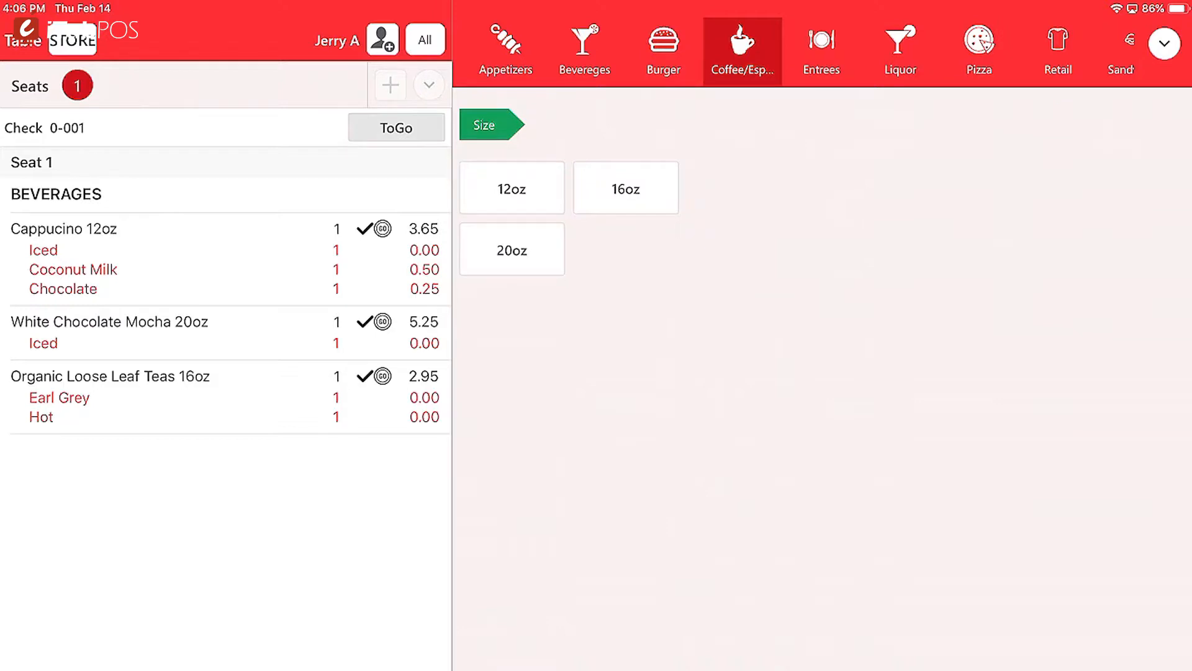
pyautogui.click(626, 186)
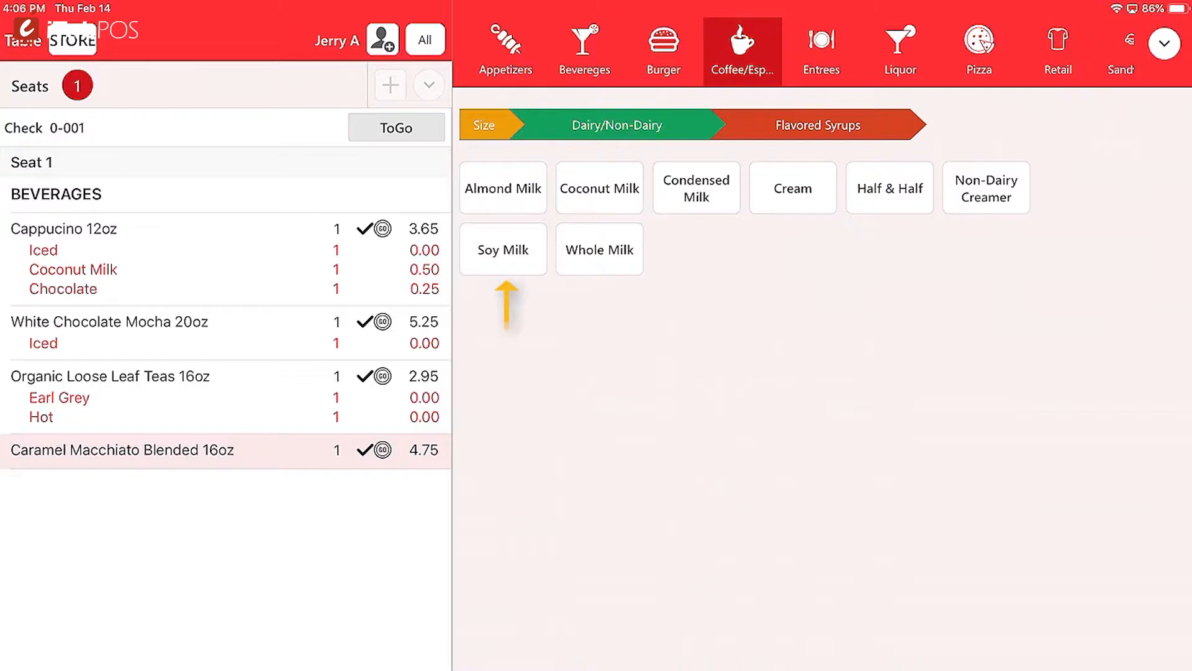
pyautogui.click(502, 247)
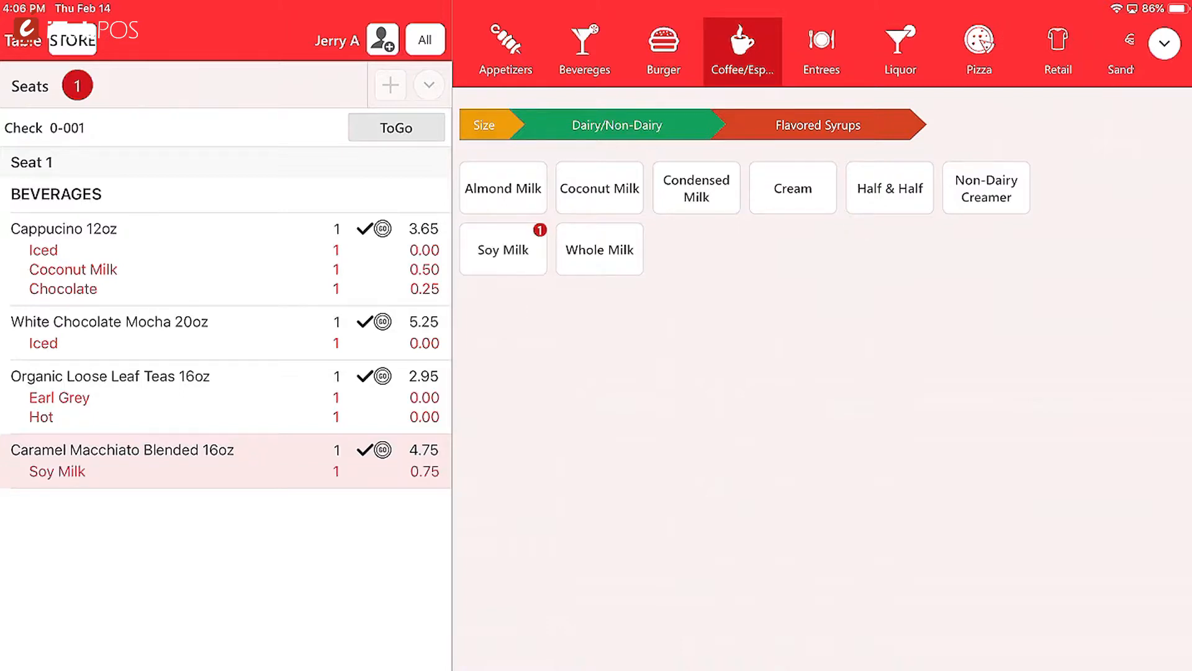
# Add chocolate and caramel flavored syrups to the macchiato
pyautogui.click(816, 125)
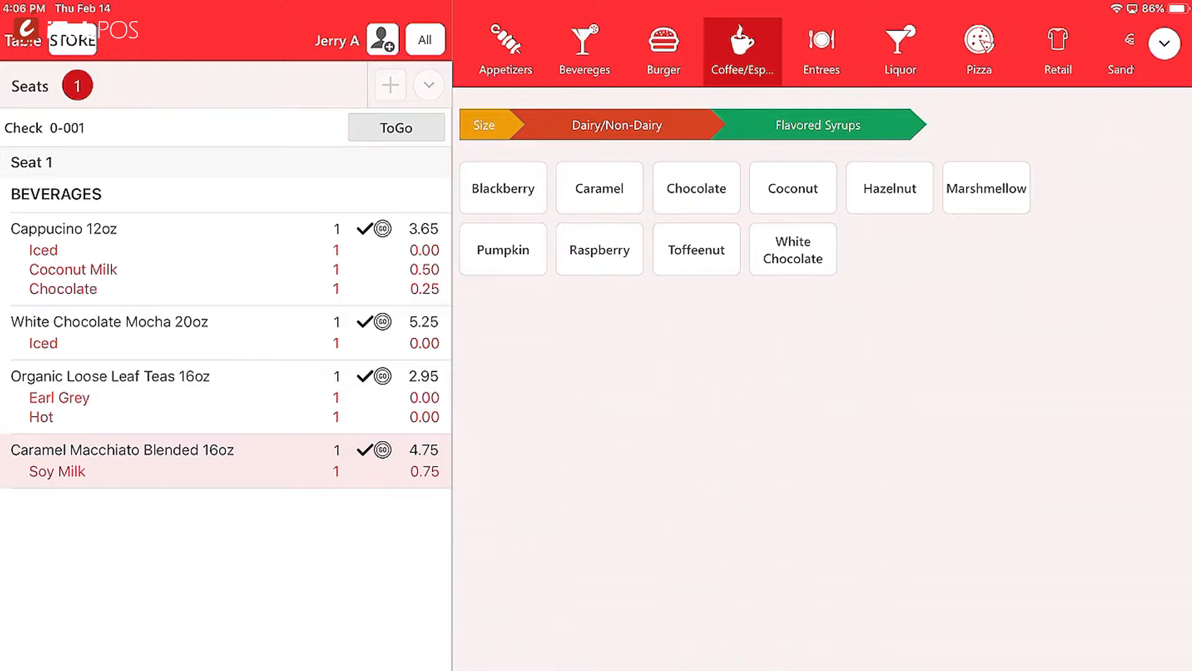
pyautogui.click(695, 188)
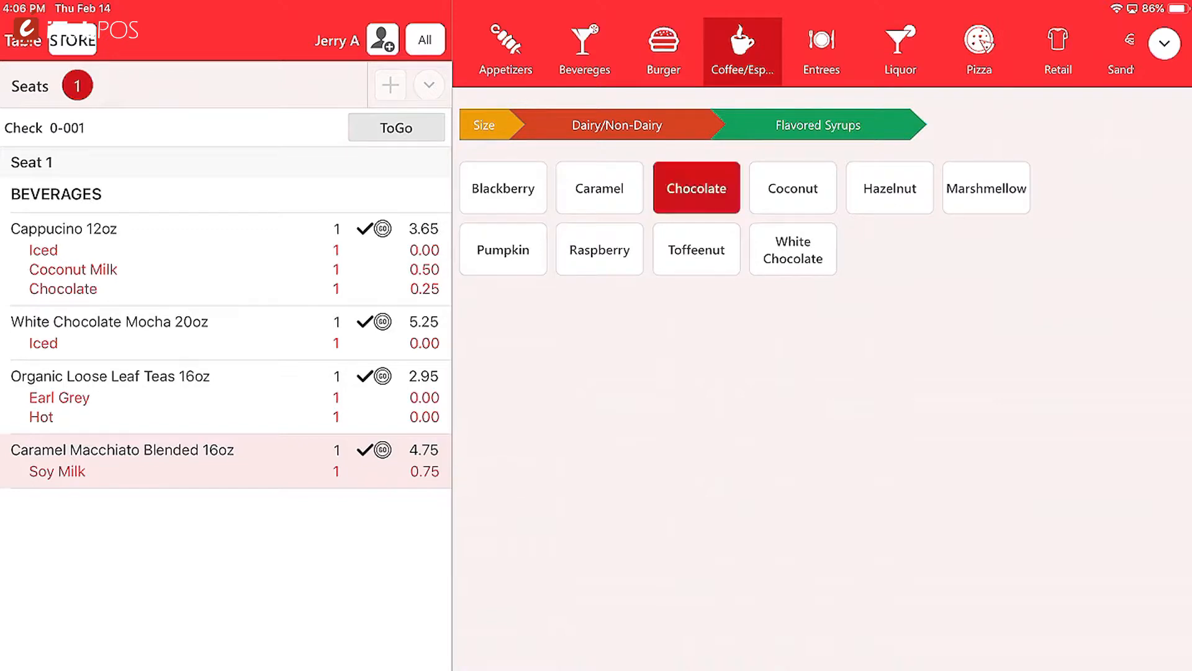
pyautogui.click(695, 188)
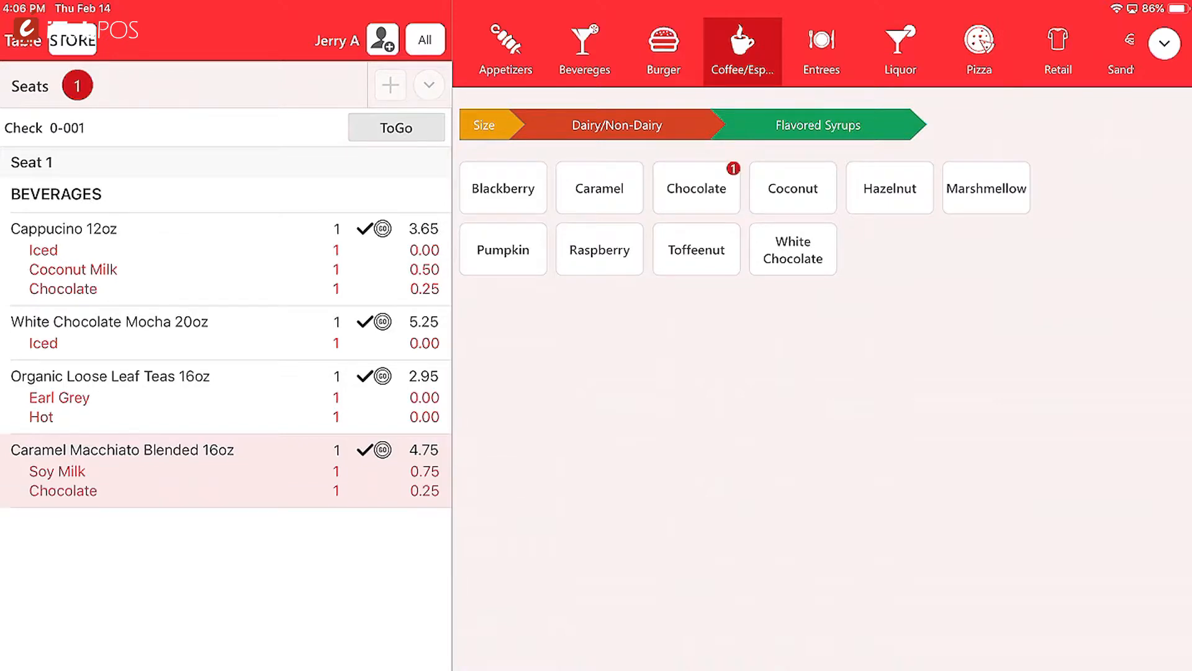
pyautogui.click(600, 188)
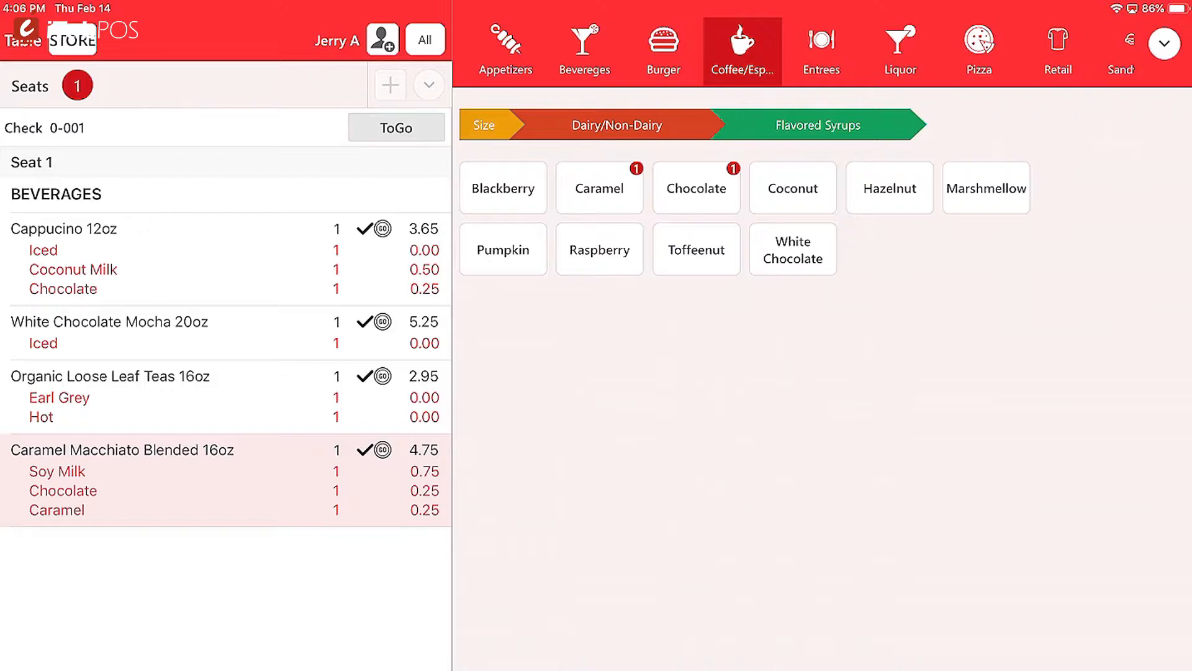
pyautogui.click(484, 125)
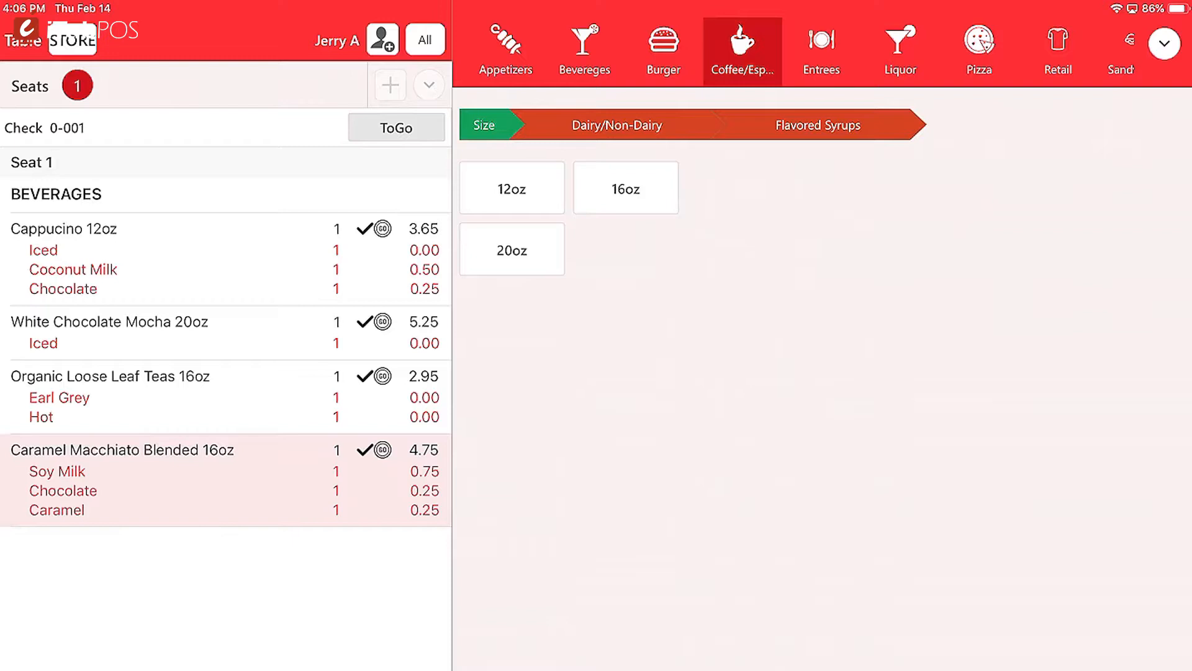
# Change the macchiato to 20oz, removing Soy Milk and adding Whole Milk
pyautogui.click(512, 248)
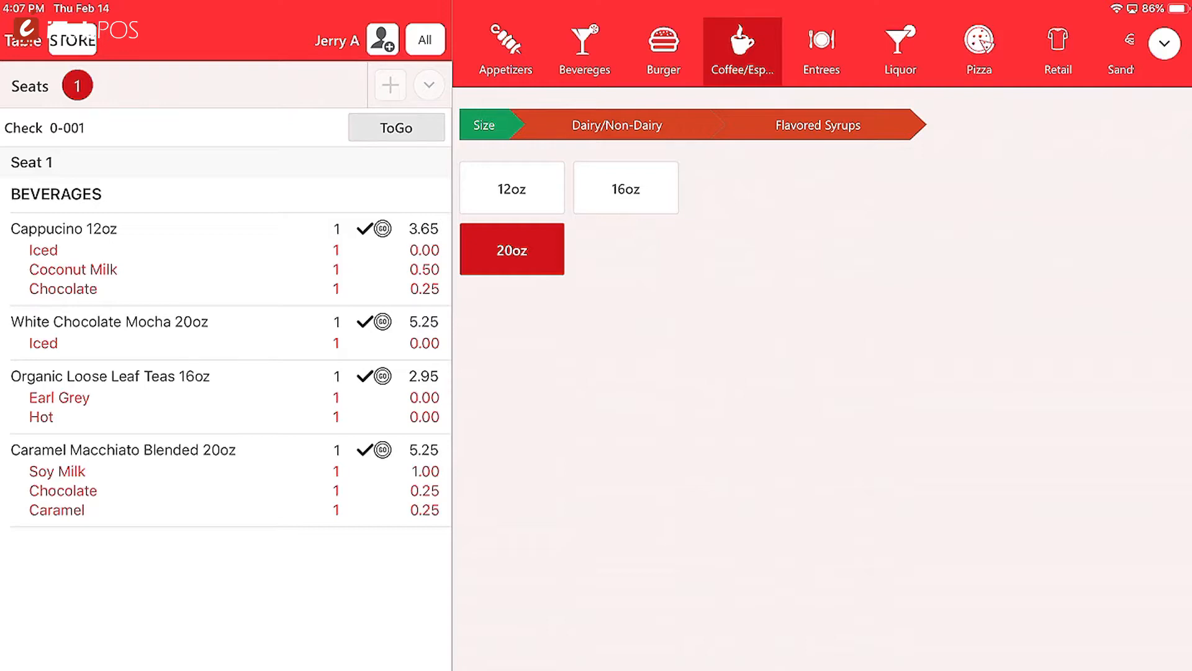
pyautogui.click(616, 125)
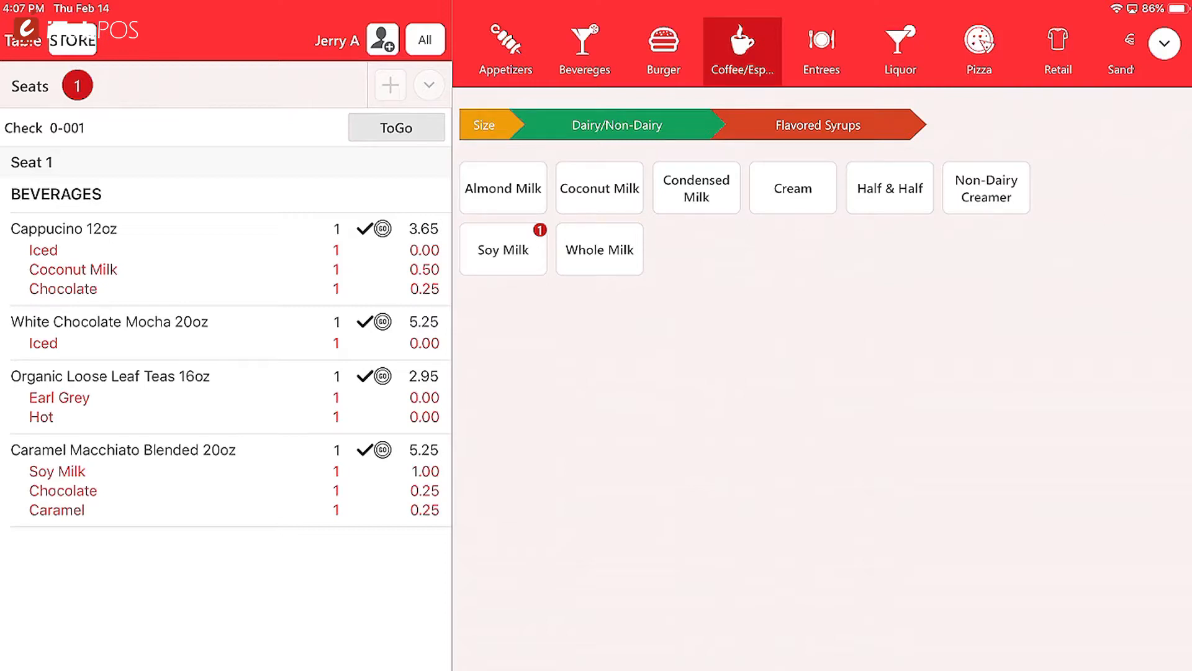
pyautogui.click(502, 248)
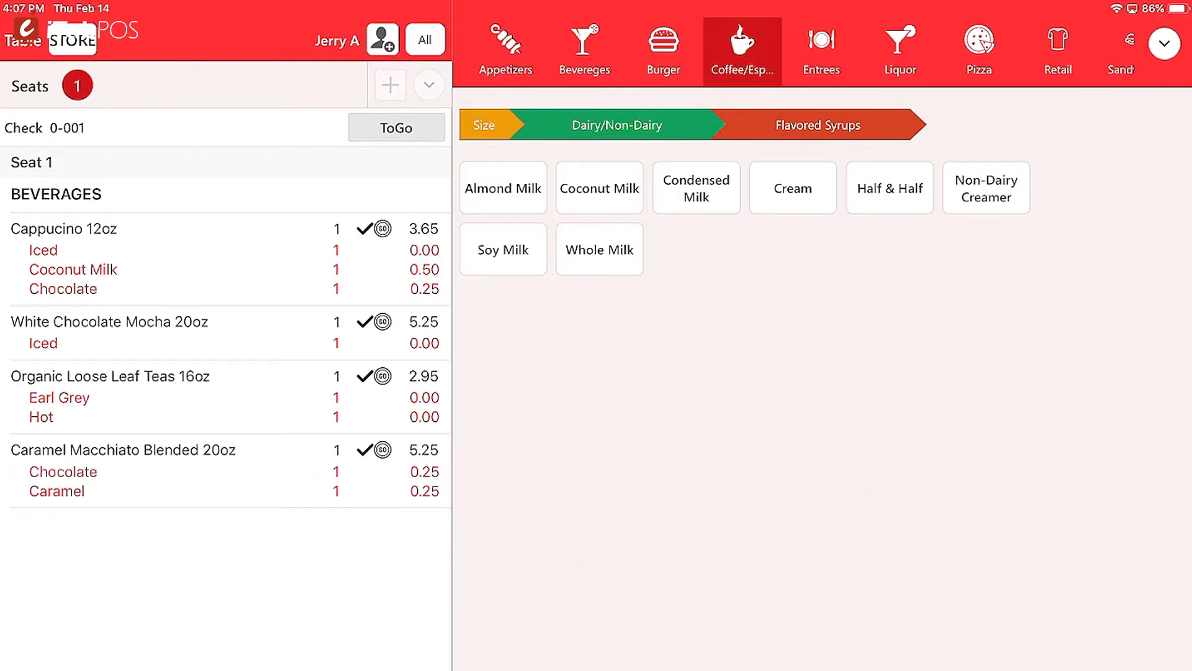
pyautogui.click(599, 248)
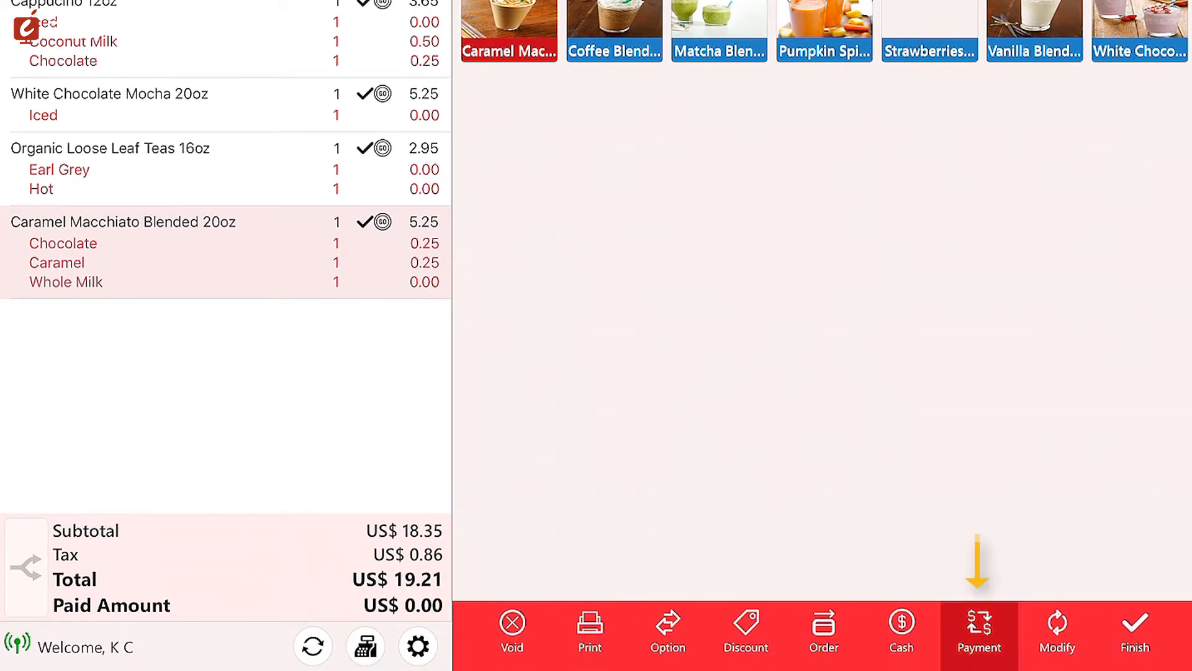
# Redeem US$15.00 in loyalty points, pay the US$4.21 balance in cash, and submit
pyautogui.click(978, 635)
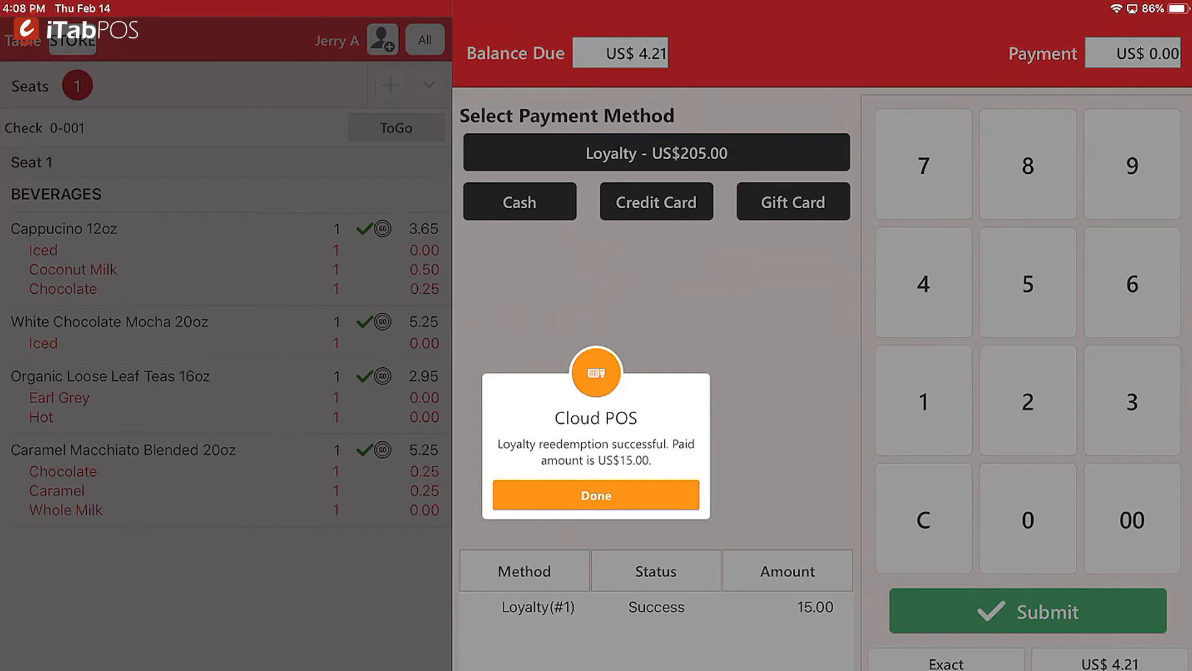
pyautogui.click(596, 494)
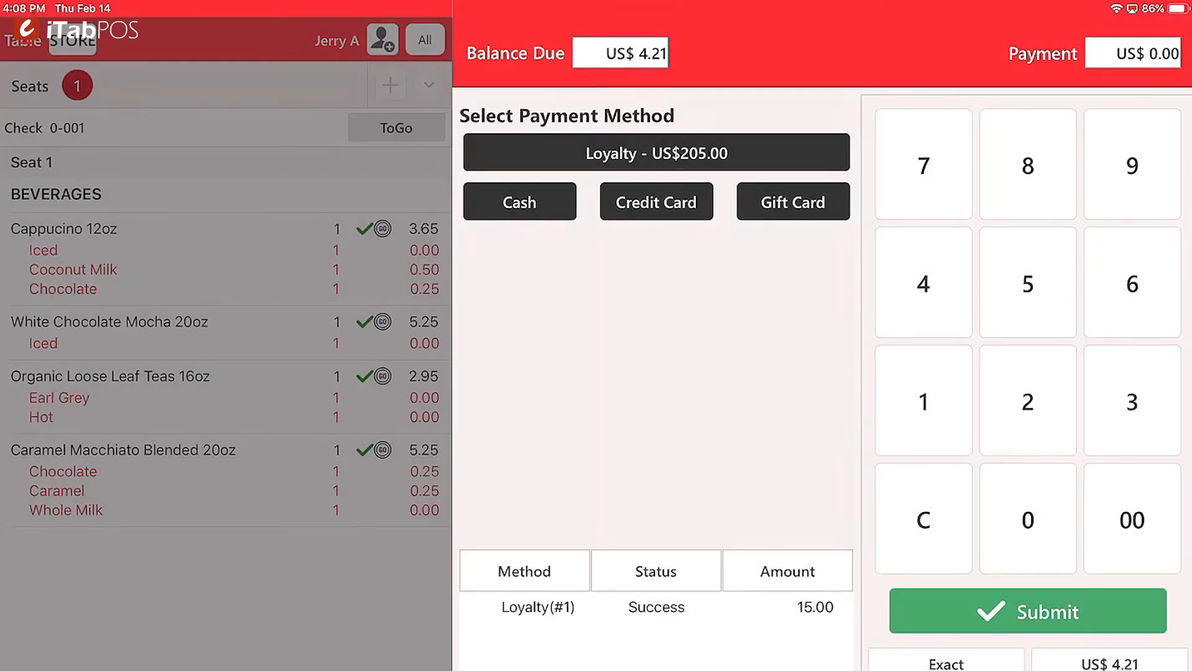
pyautogui.click(519, 200)
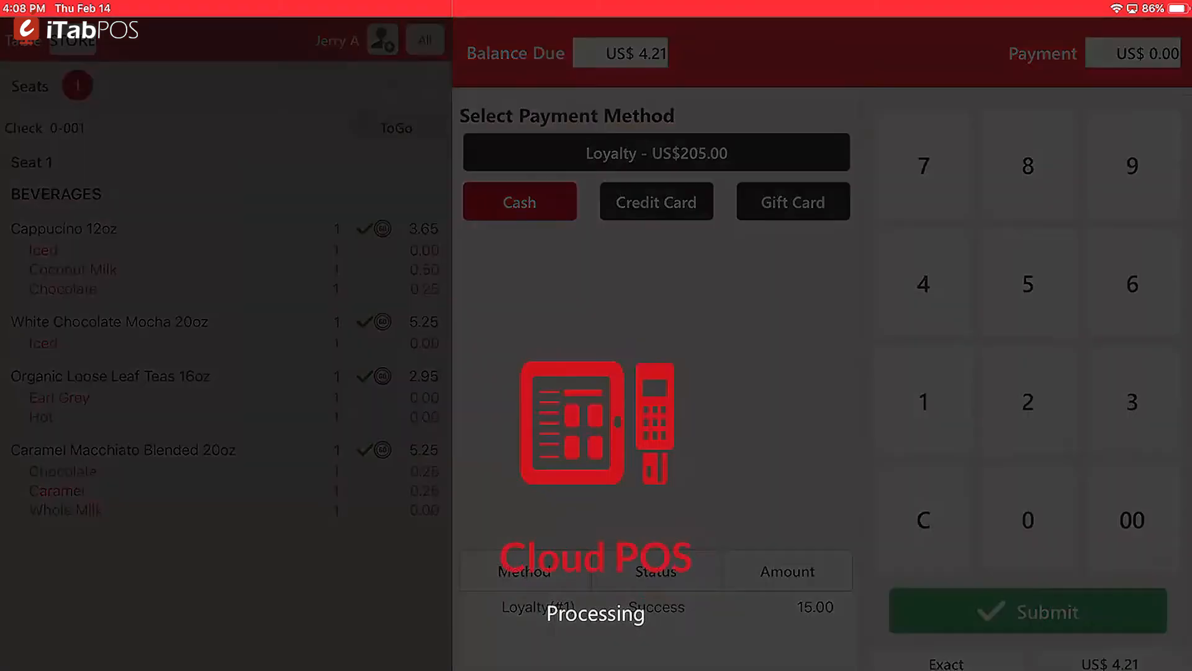
pyautogui.click(519, 201)
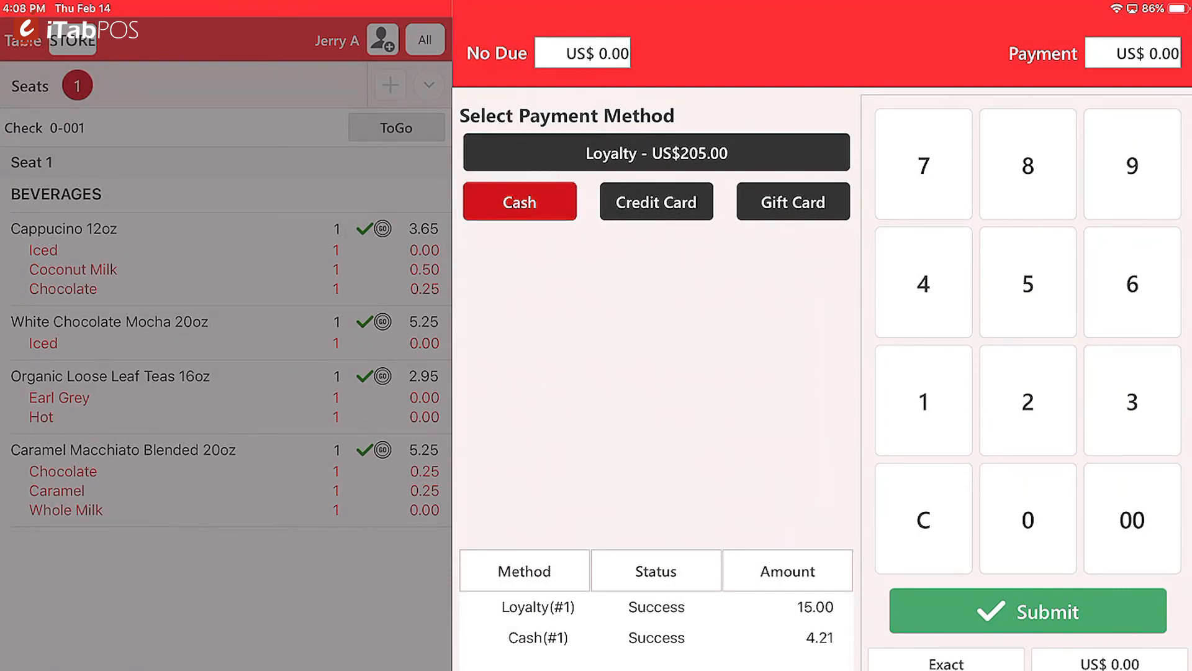
pyautogui.click(1029, 610)
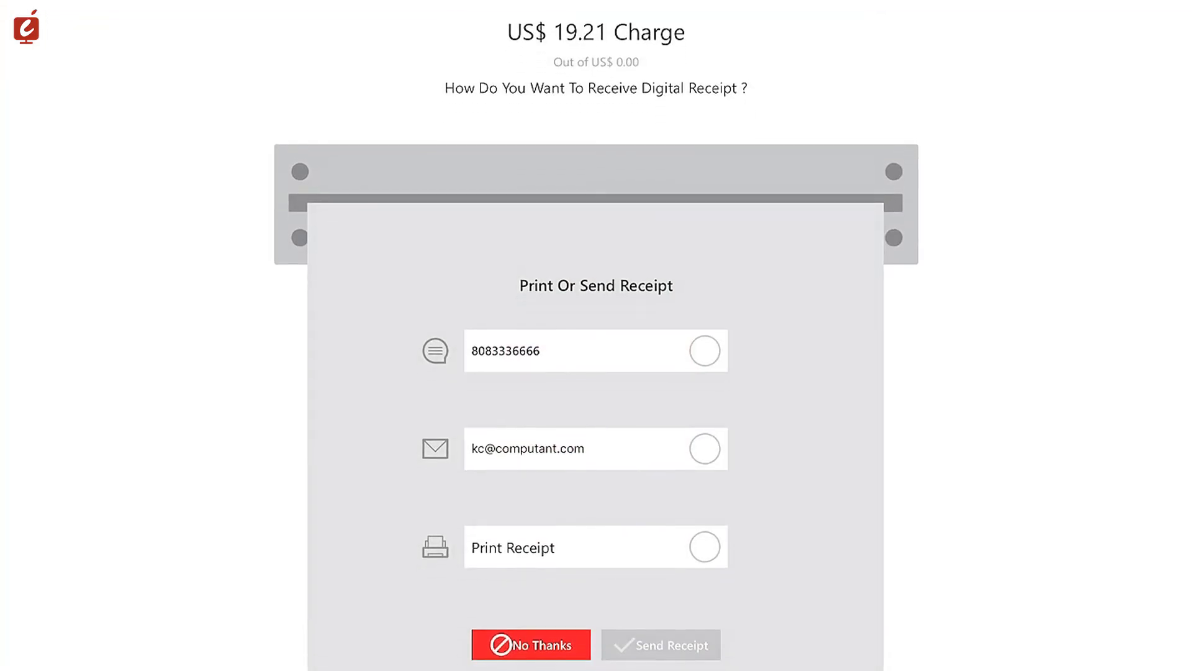